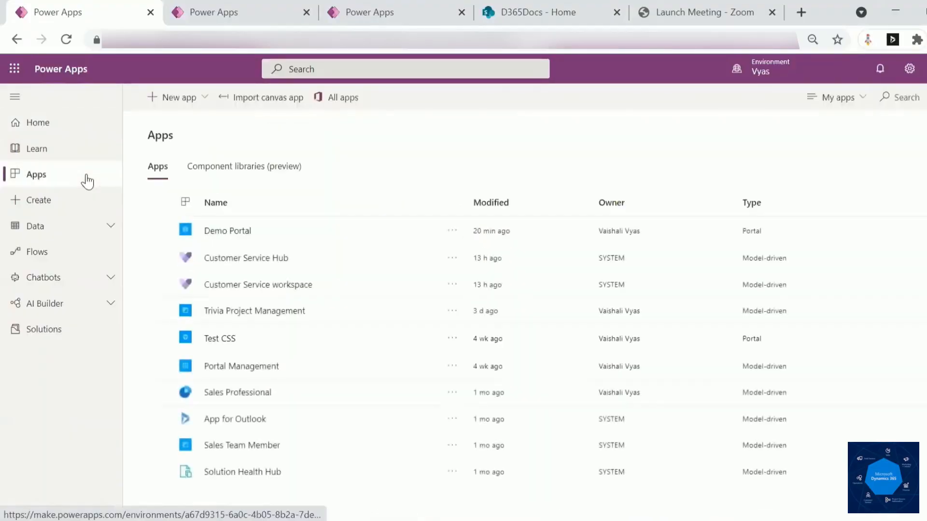
mouse_move(410, 241)
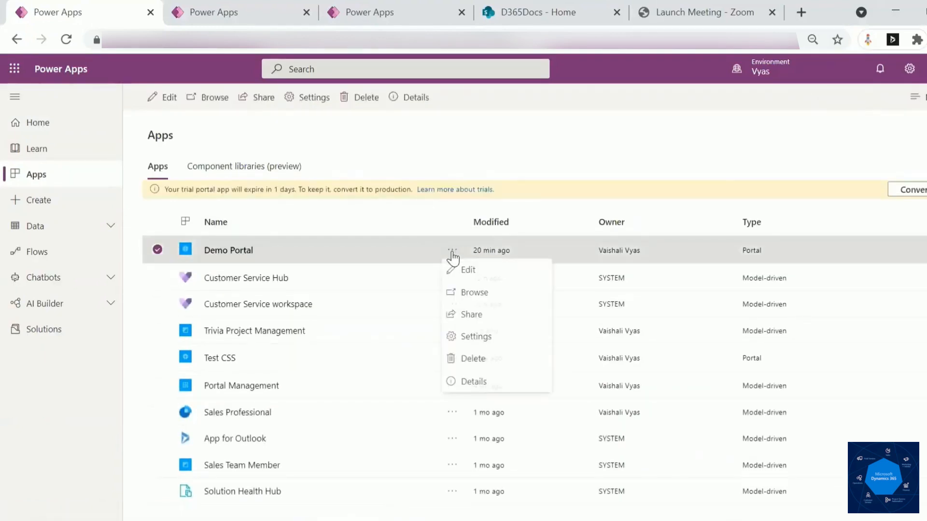
mouse_move(471, 340)
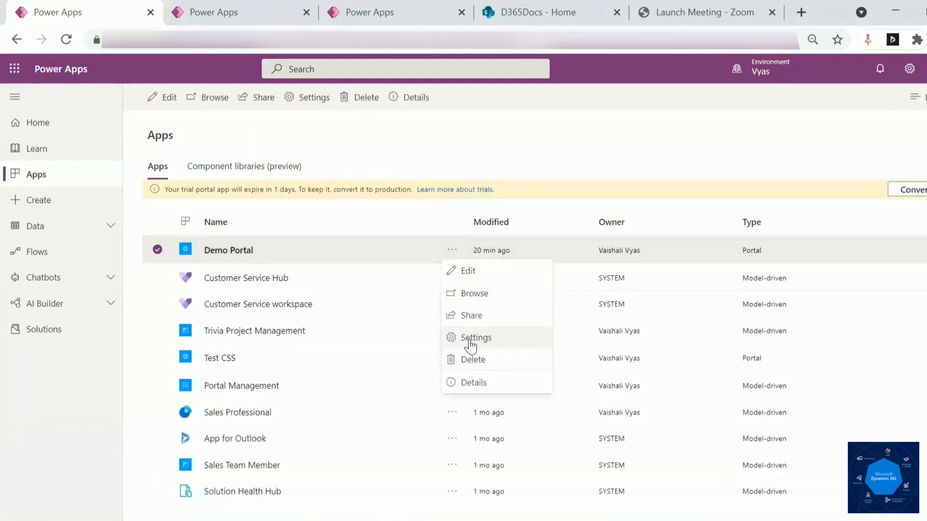
Open the Demo Portal's portal settings from the Apps list.
left_click(475, 337)
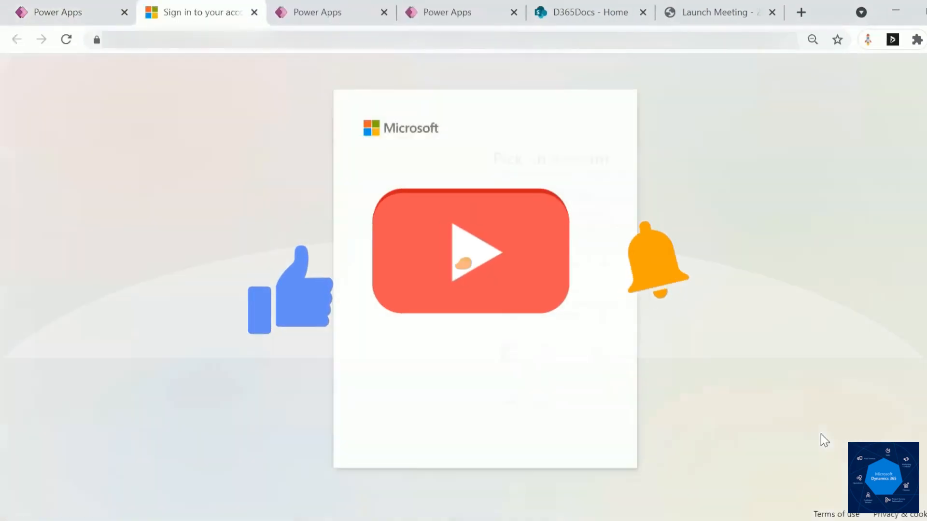
Sign in, enable SharePoint integration for Demo Portal and dismiss the success message.
left_click(463, 252)
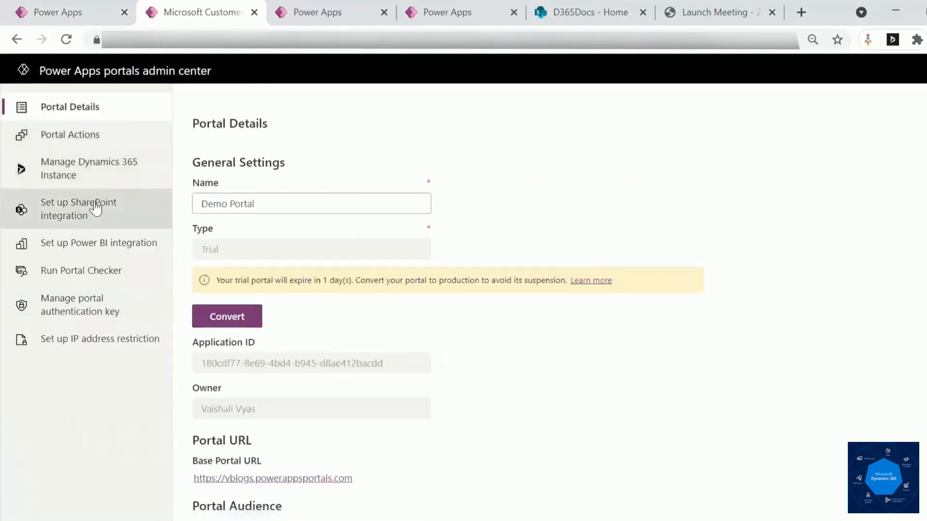
left_click(78, 208)
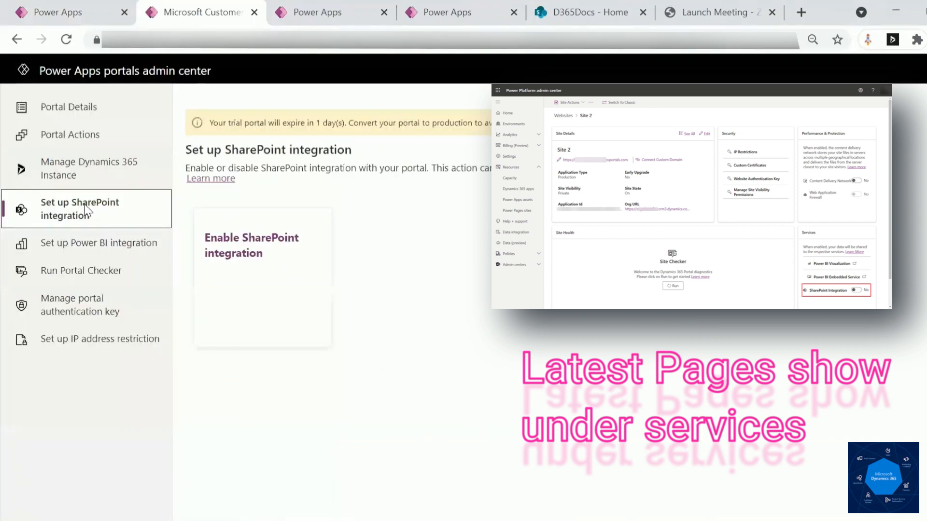
left_click(251, 246)
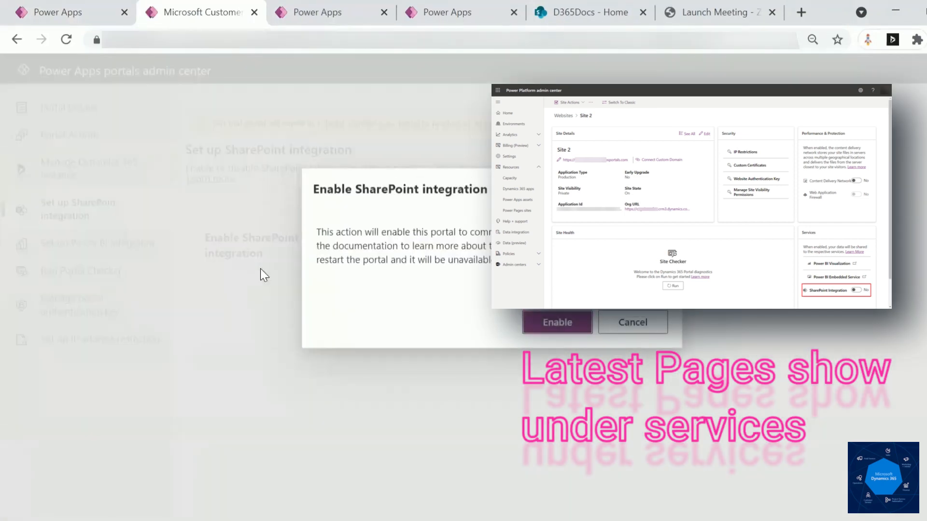
left_click(556, 322)
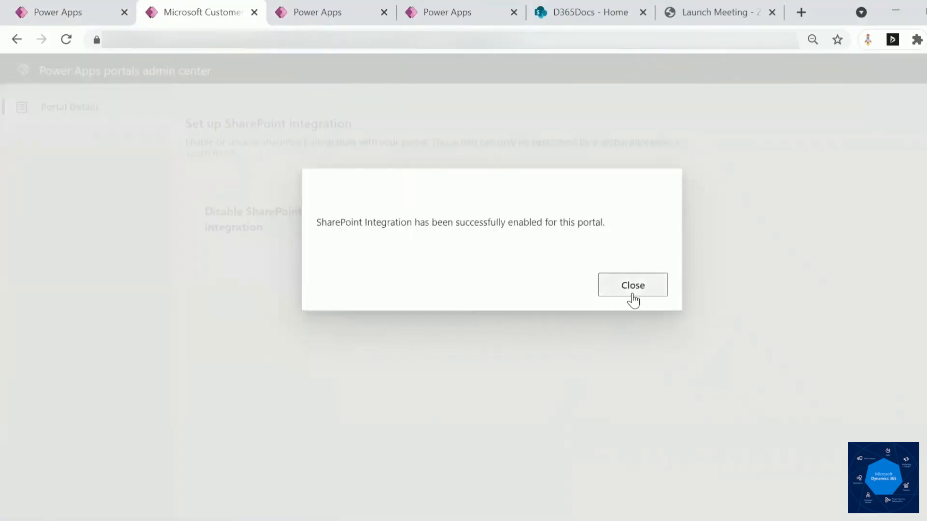
left_click(631, 285)
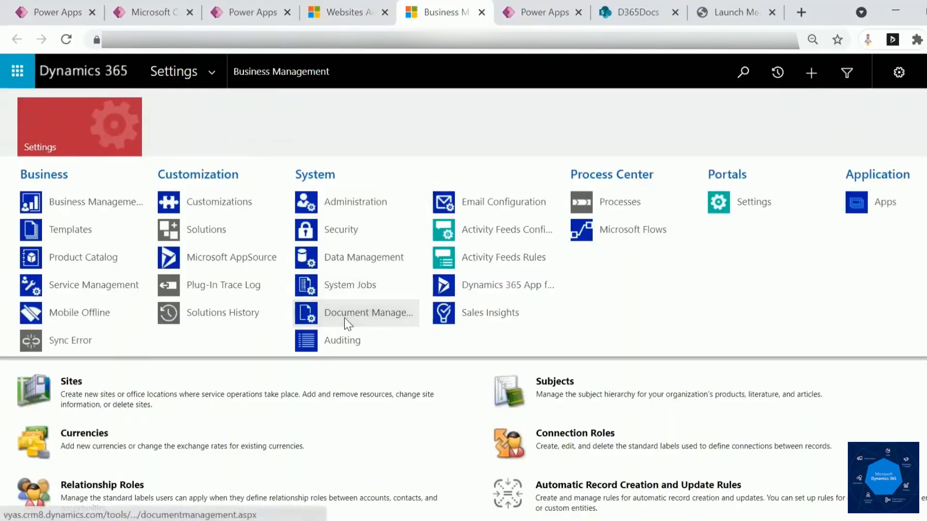
In Document Management Settings, find and tick the Project Task entity.
left_click(367, 313)
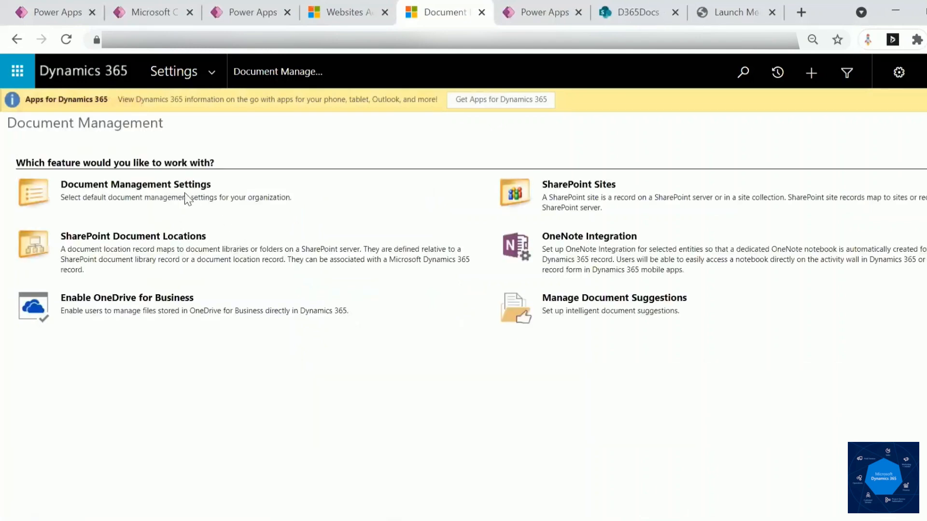
left_click(135, 184)
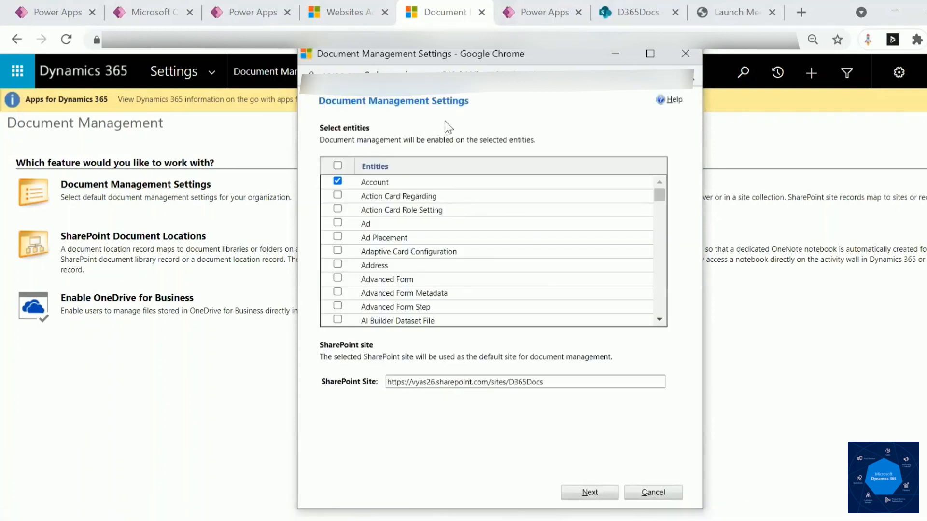
type("project")
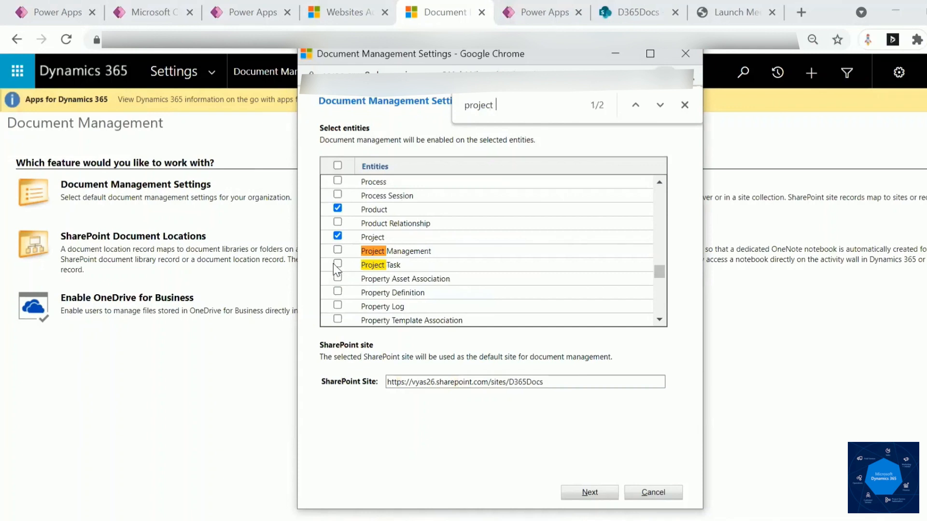
left_click(338, 264)
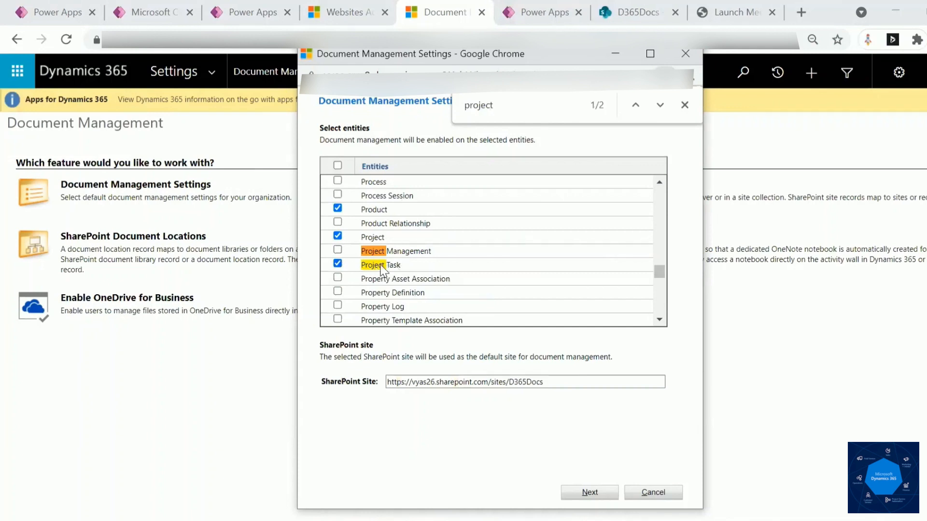
Create the Project Task SharePoint document library and finish the setup.
left_click(589, 492)
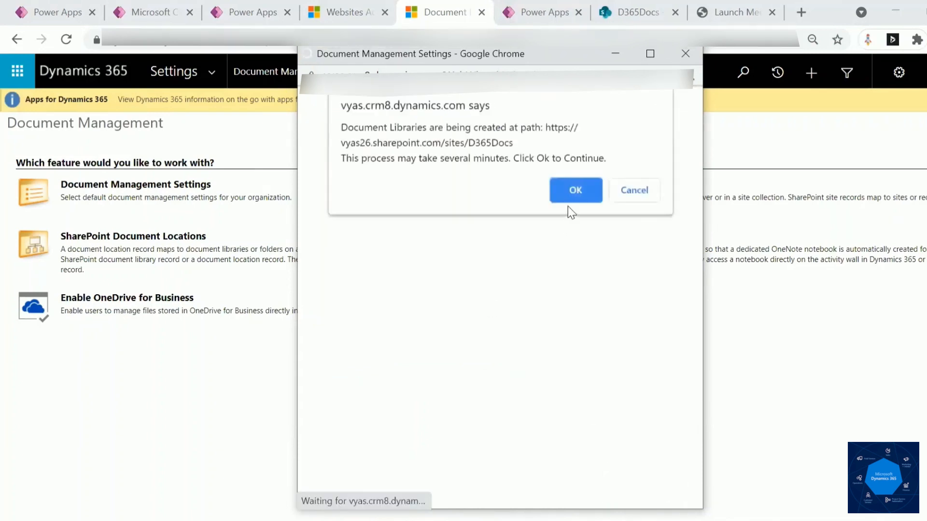
left_click(575, 190)
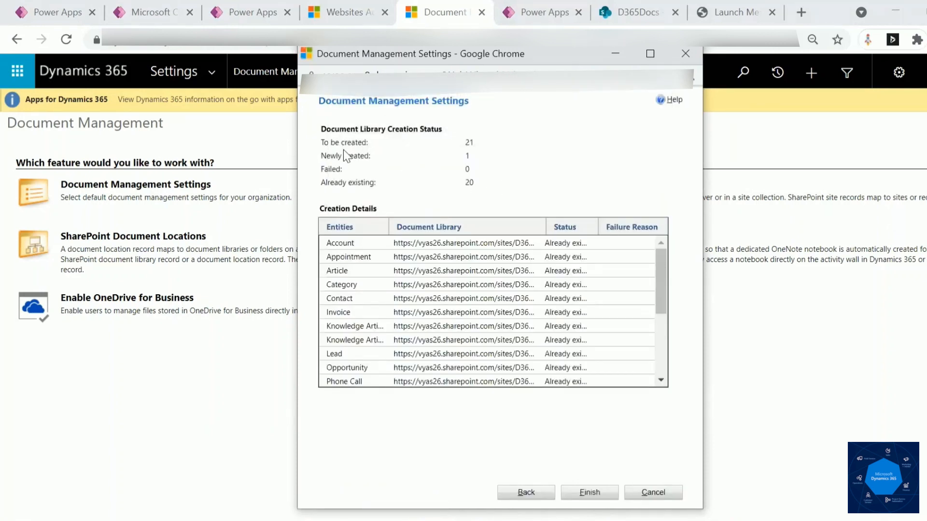
mouse_move(606, 503)
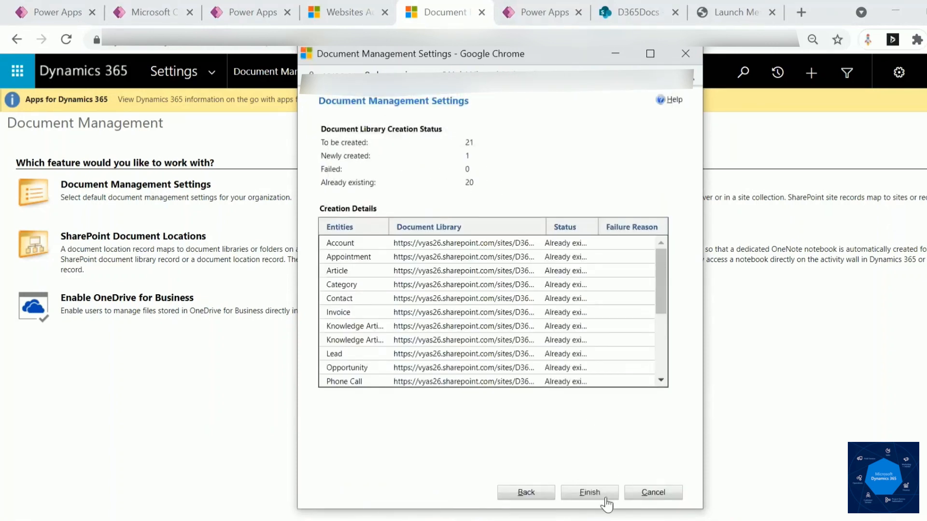
left_click(589, 492)
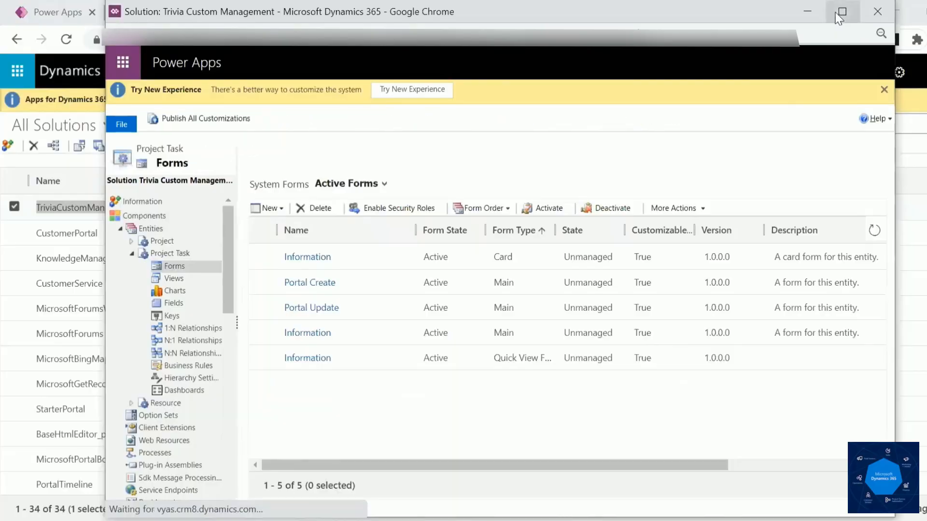
Add a SharePoint Documents section to the Project Task Portal Update form and save it.
left_click(841, 12)
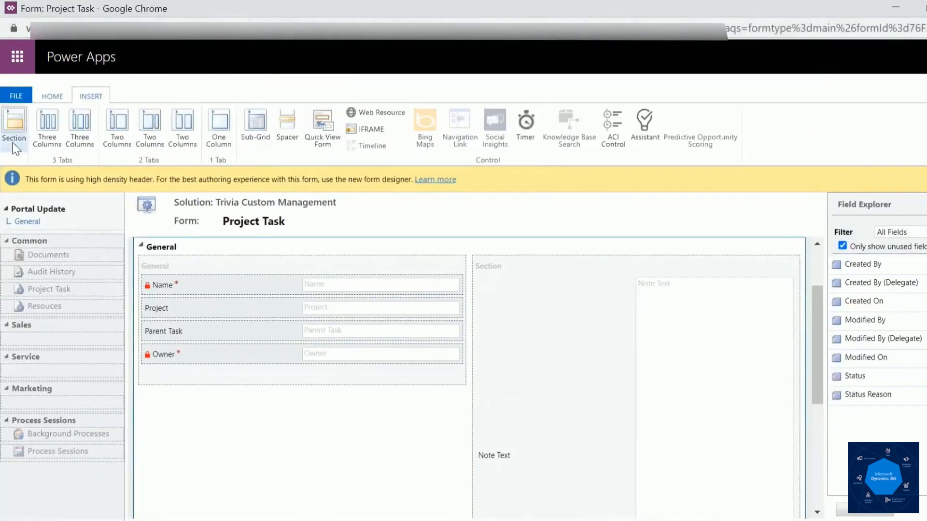
left_click(255, 122)
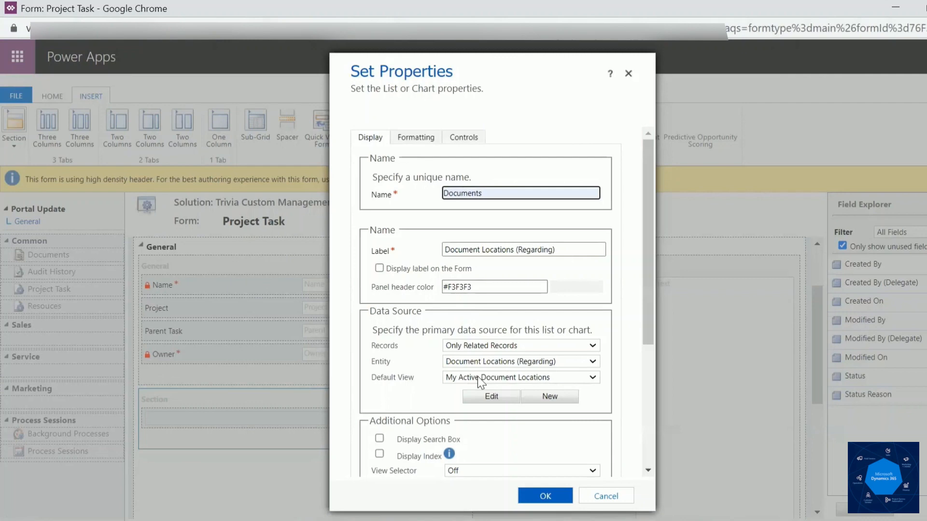
scroll("down", 3)
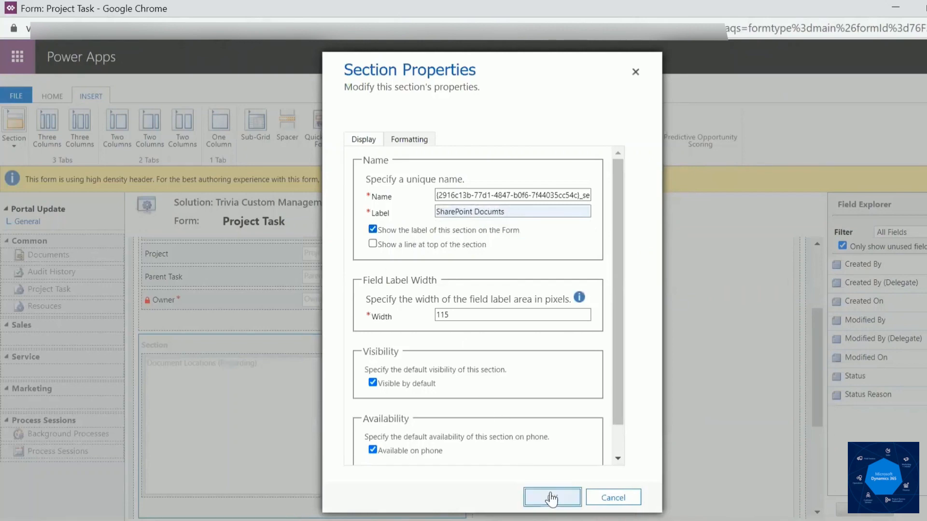
left_click(551, 498)
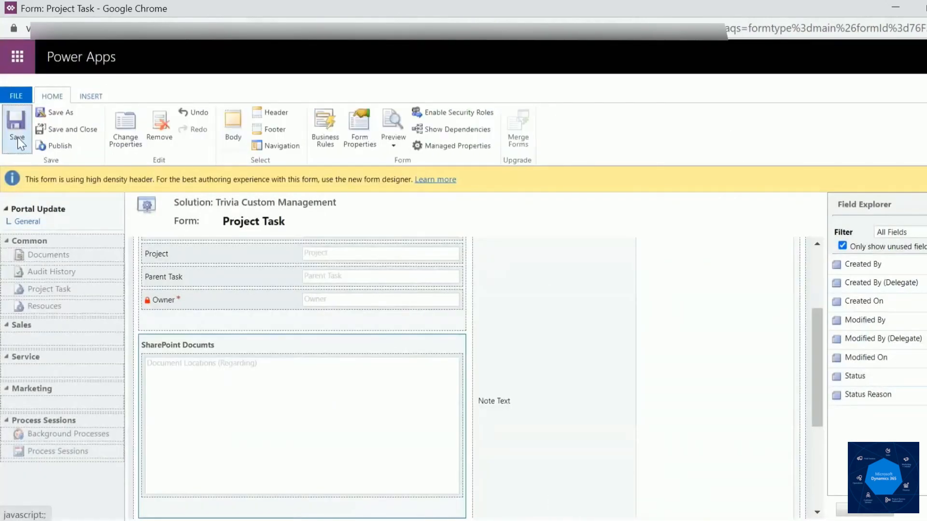
left_click(59, 146)
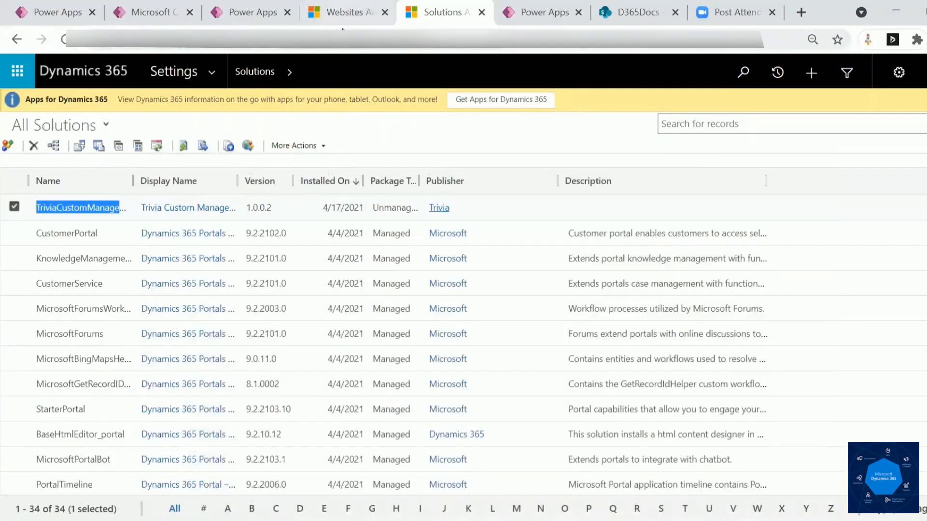
Create and save a global Project Task table permission for the Custom Portal website.
left_click(346, 11)
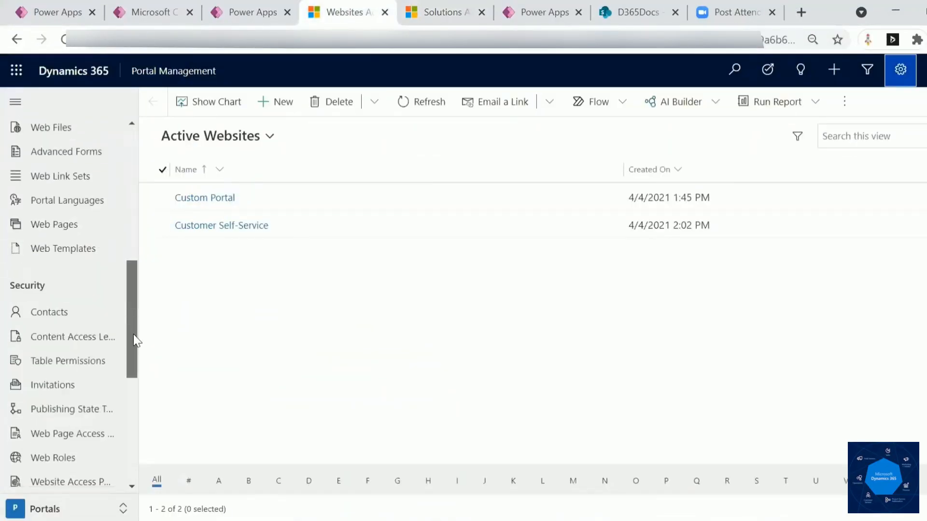
left_click(68, 352)
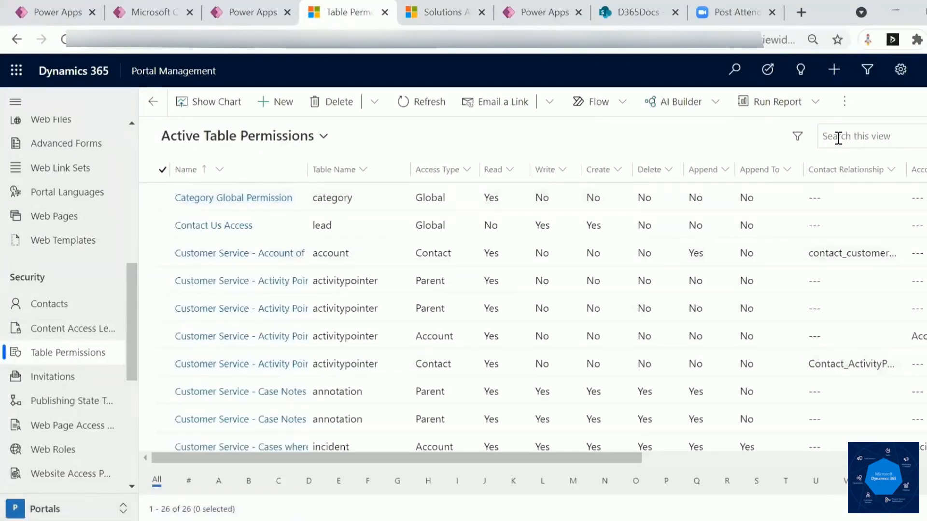
left_click(275, 101)
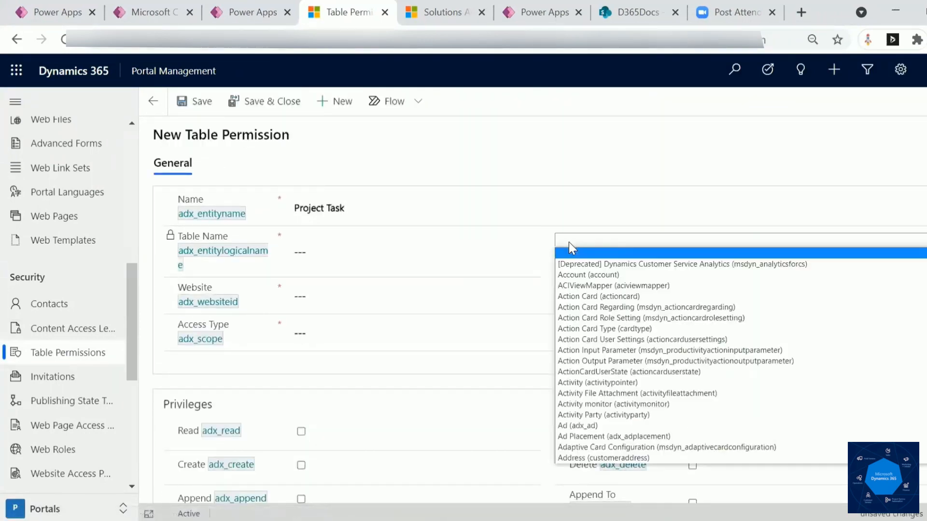
scroll("down", 3)
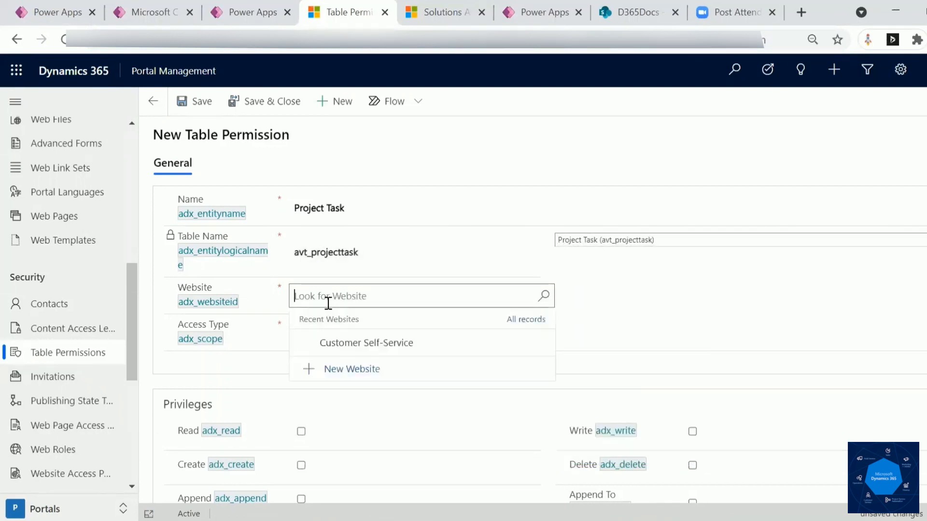
left_click(365, 343)
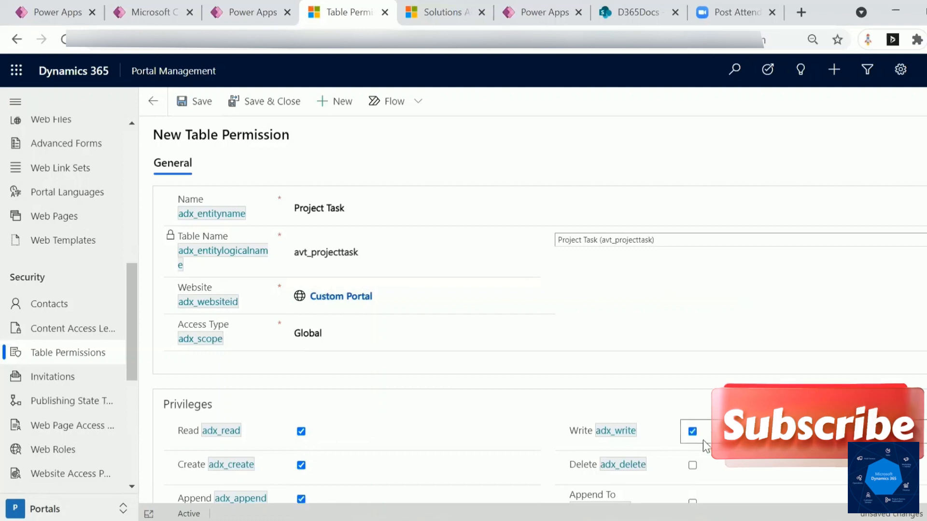
left_click(201, 101)
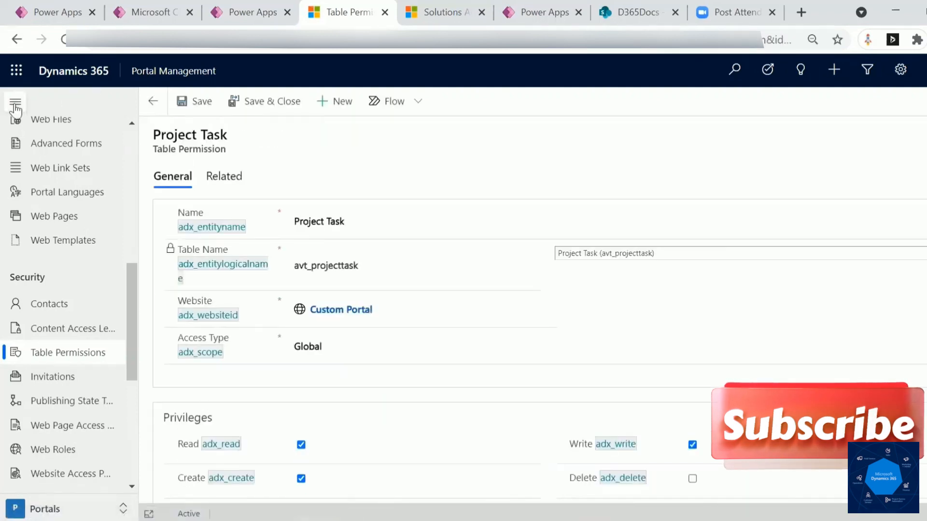
Link the Custom Portal Administrators web role to the permission and start a new permission.
left_click(125, 176)
type("ad")
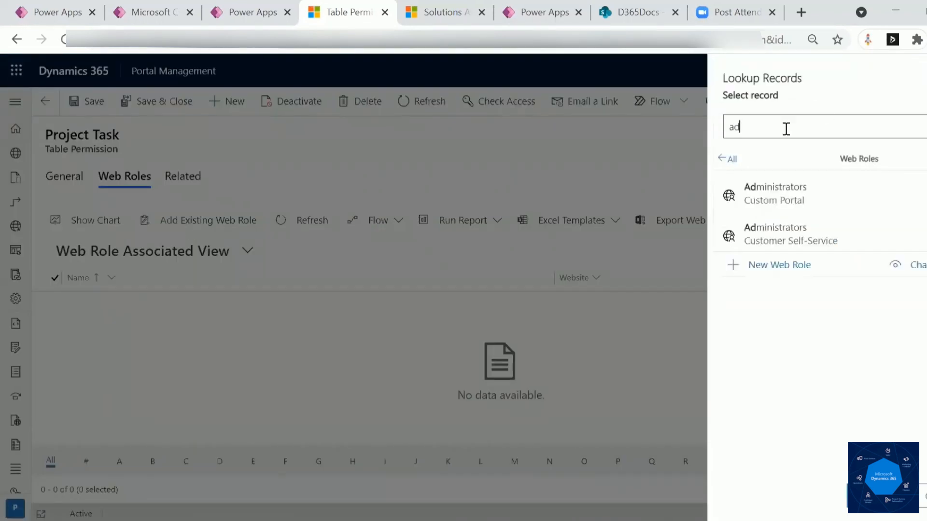
left_click(775, 194)
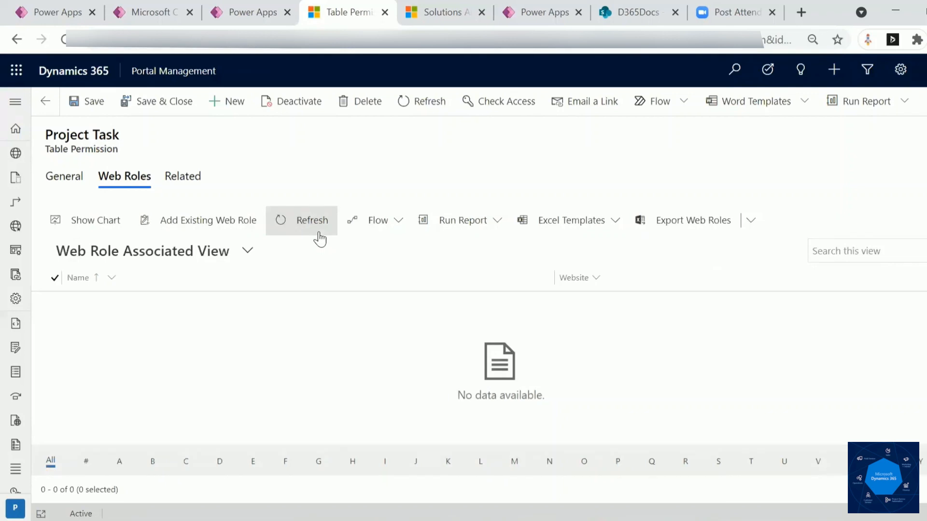
left_click(182, 176)
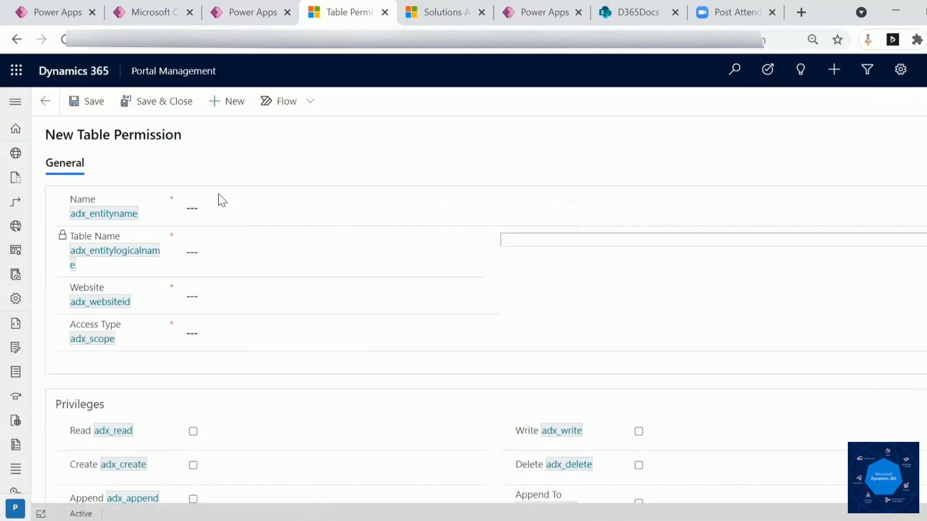
Save a Parent-scope 'Project Task SharePoint Documents' permission under Project Task, then return to Power Apps.
type("Project Task")
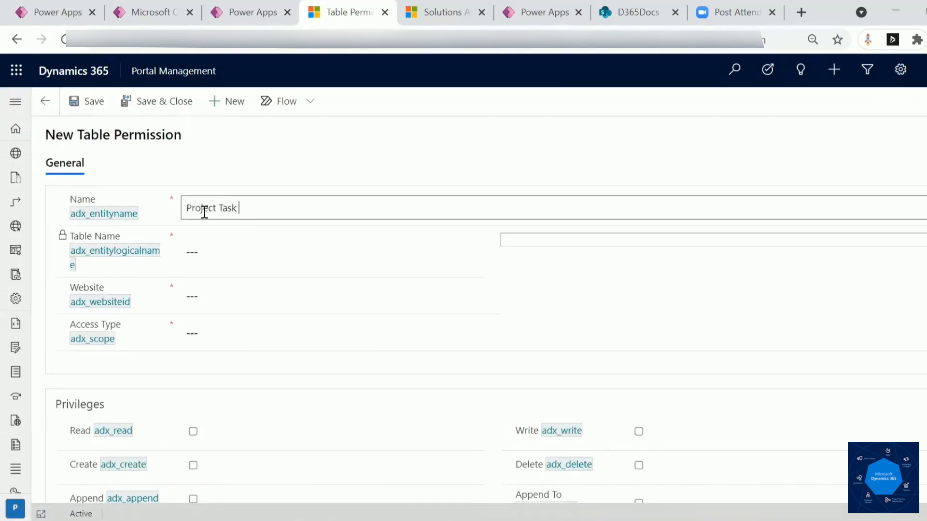
type("SharePoint Documents")
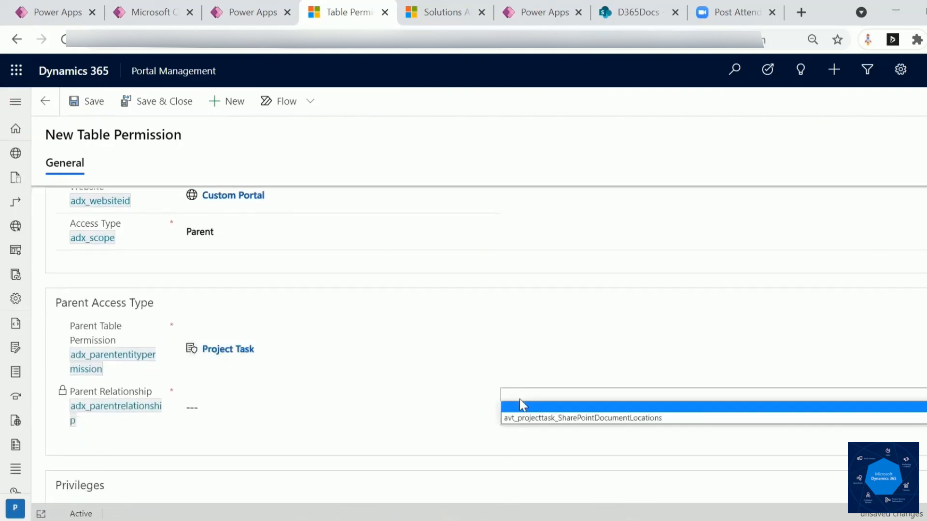
scroll("down", 3)
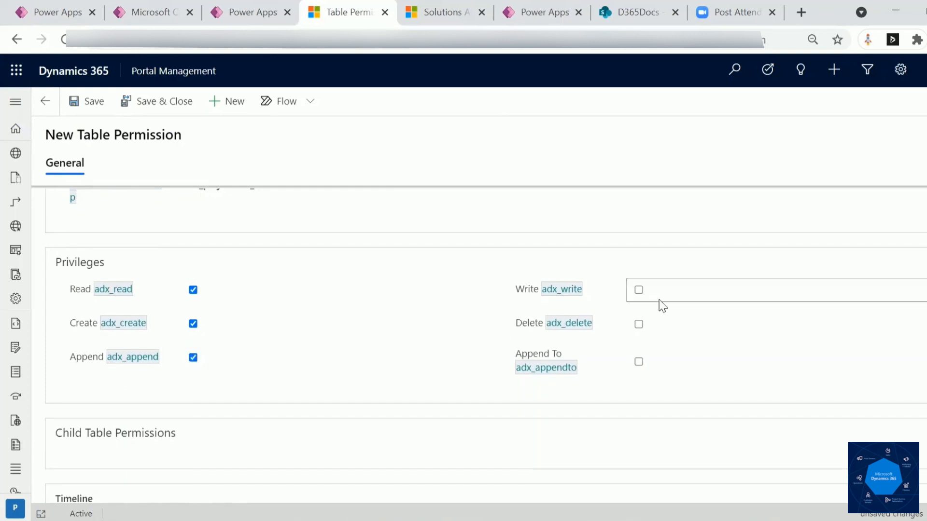
scroll("up", 3)
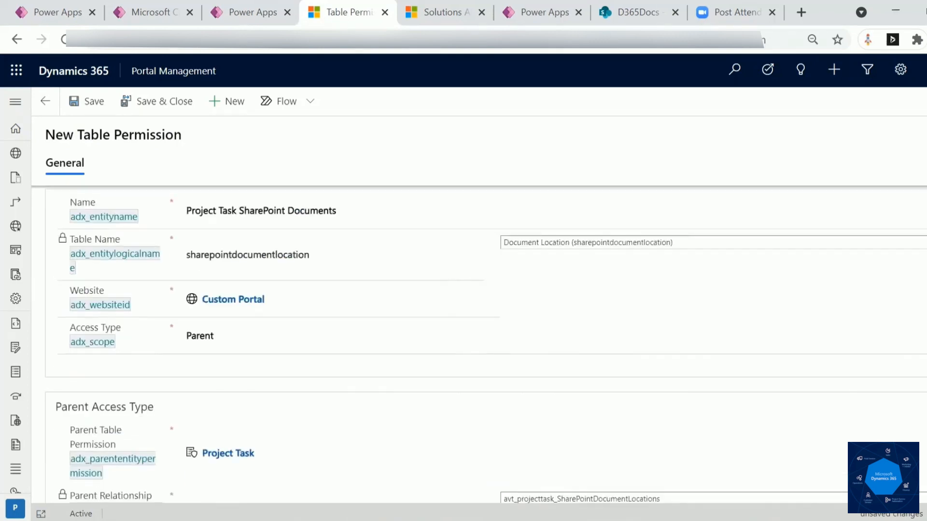
left_click(86, 101)
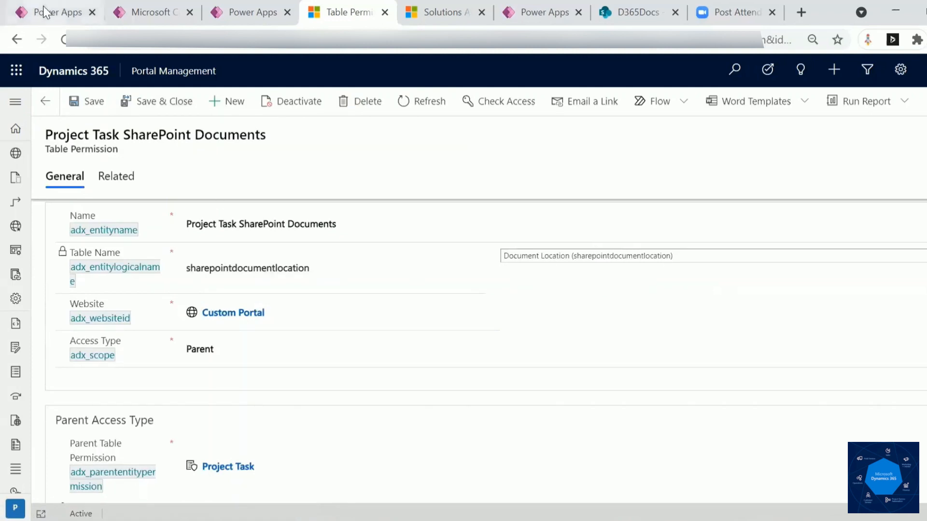
left_click(53, 11)
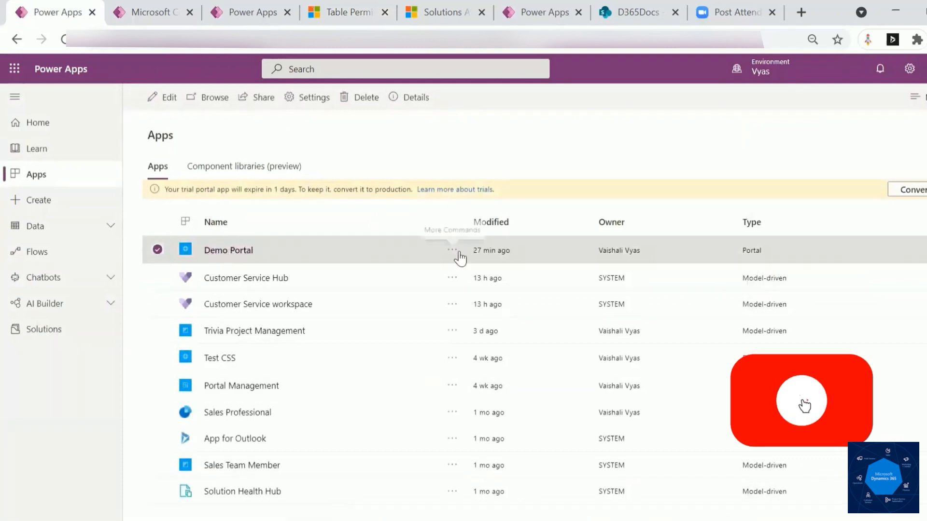
Browse the live Demo Portal, open the project task and start choosing a file for SharePoint documents.
left_click(451, 250)
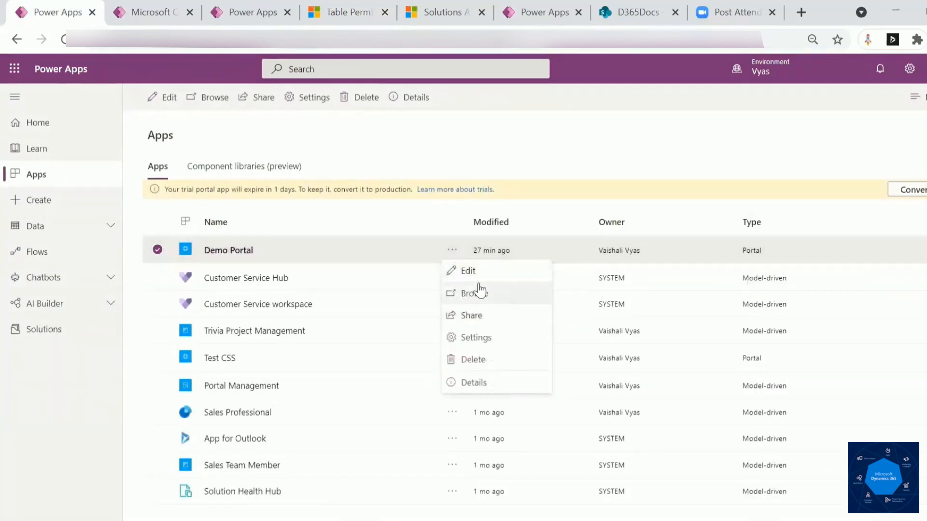
left_click(473, 293)
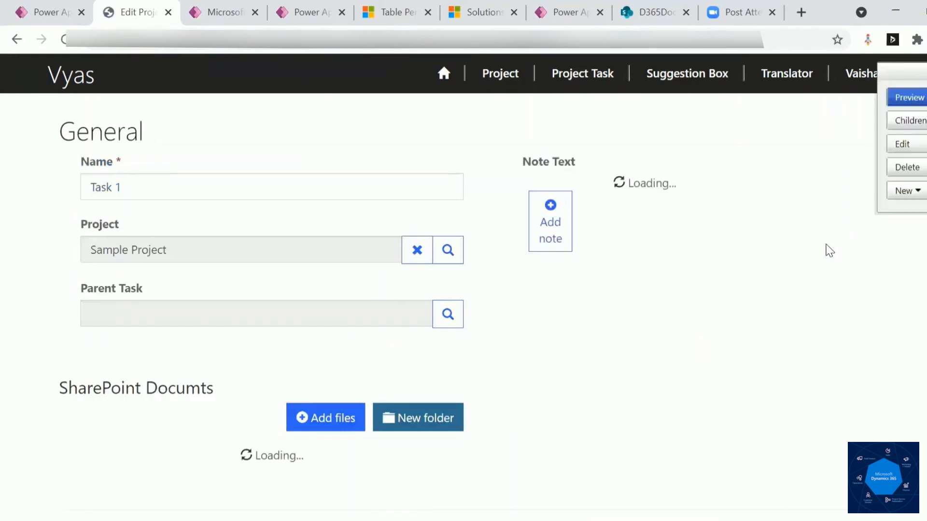
scroll("down", 3)
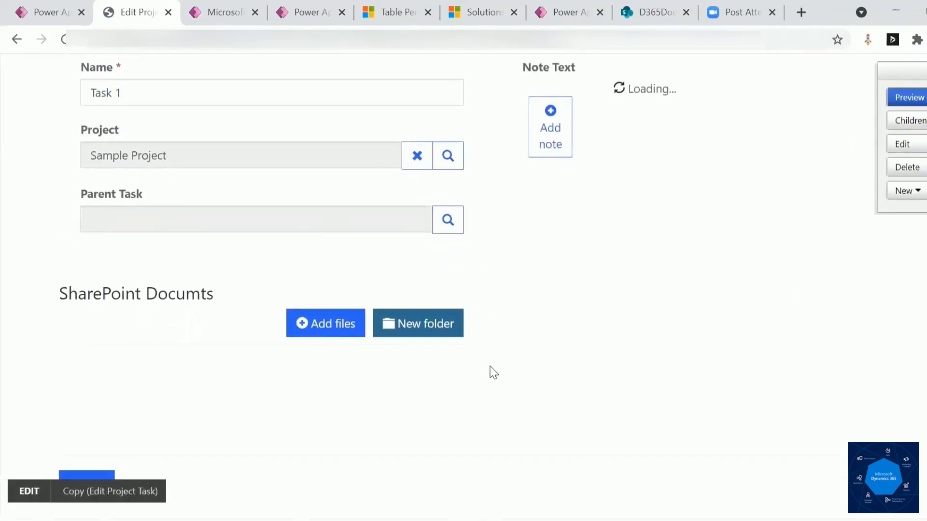
left_click(326, 323)
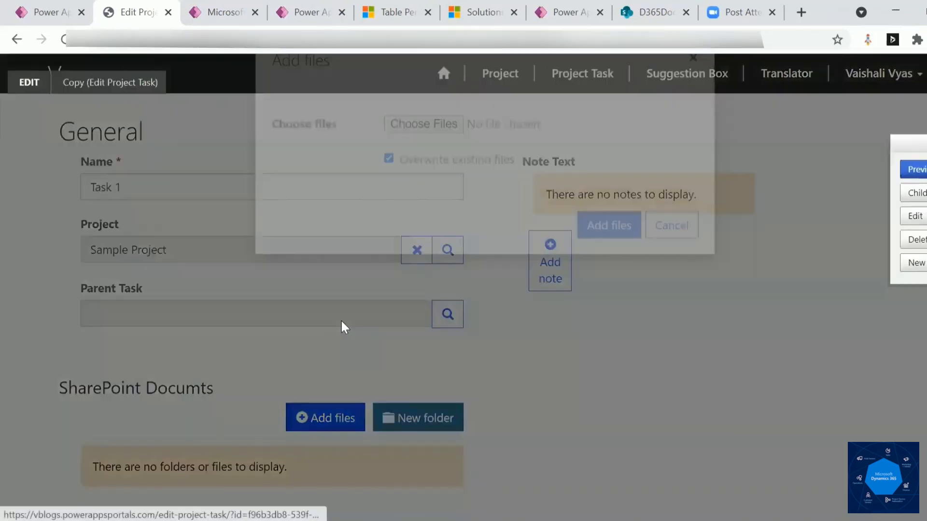
left_click(423, 125)
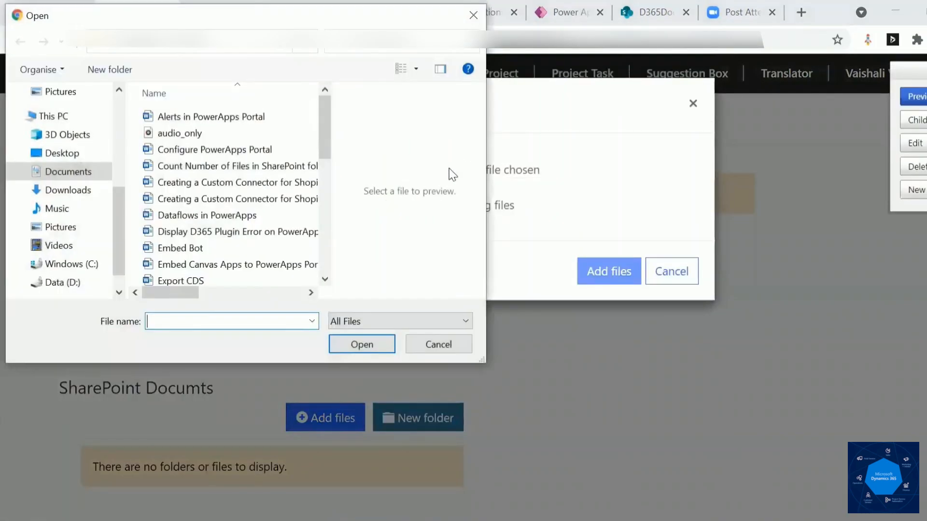